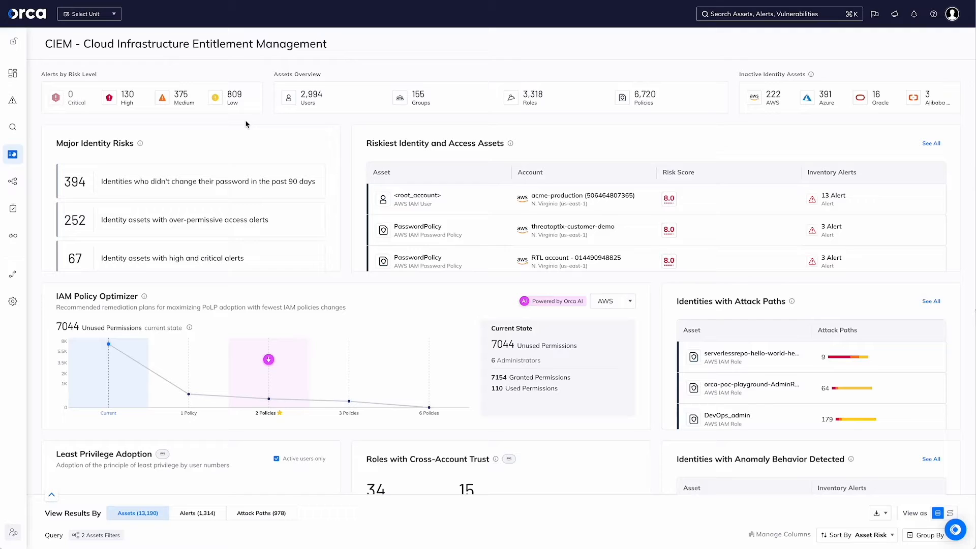
pyautogui.moveTo(399, 107)
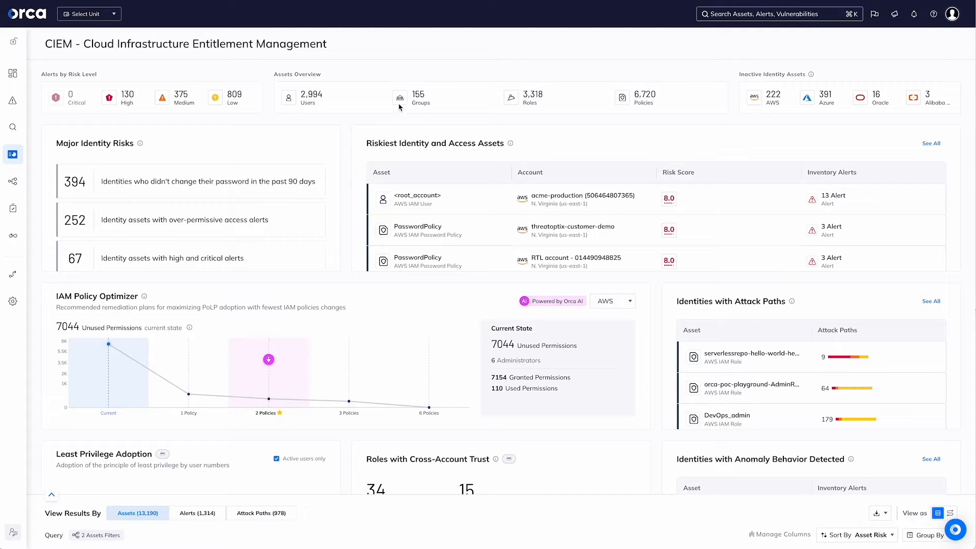
pyautogui.moveTo(648, 116)
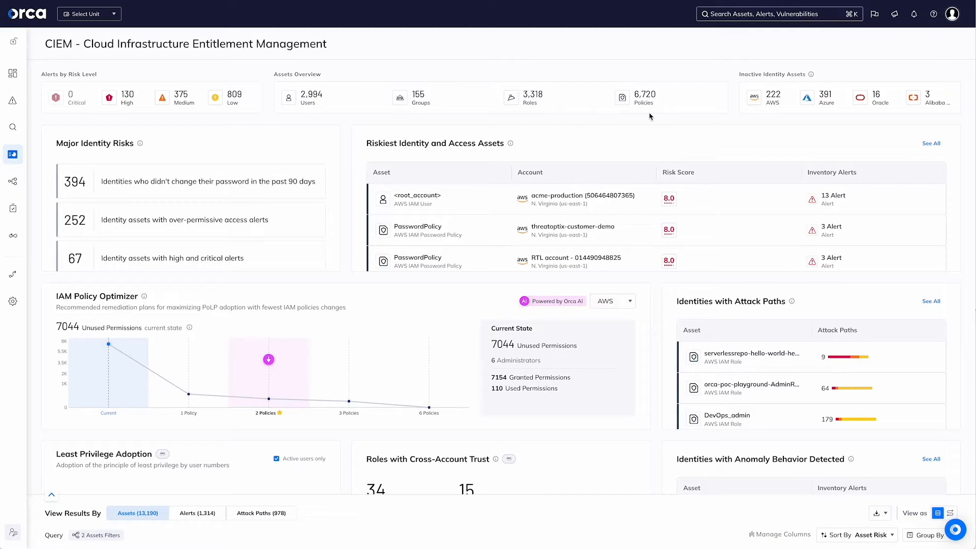
pyautogui.moveTo(660, 127)
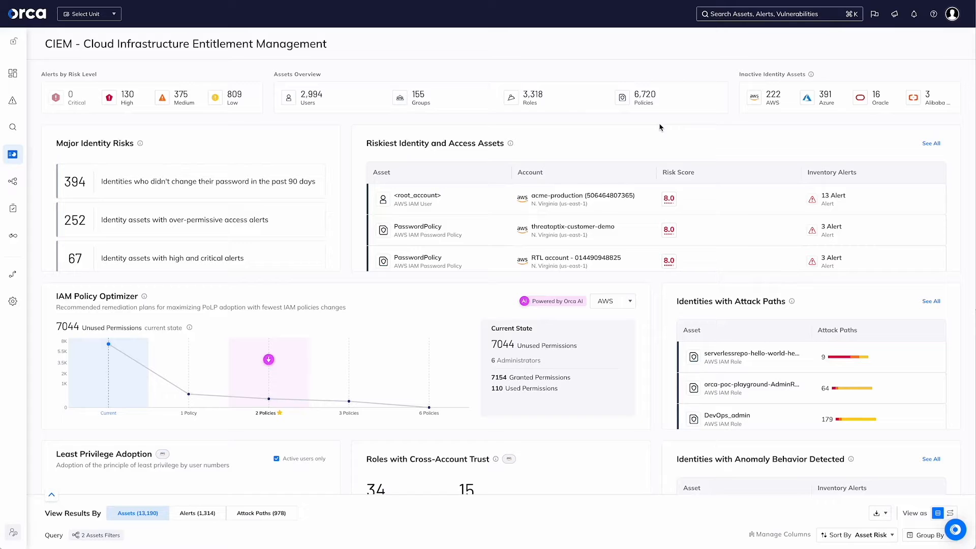
pyautogui.moveTo(768, 103)
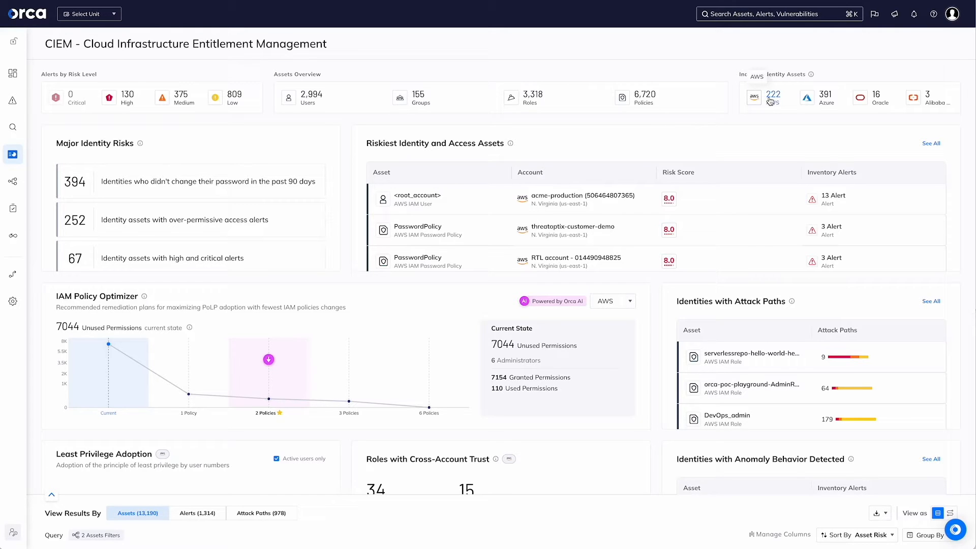
pyautogui.moveTo(474, 117)
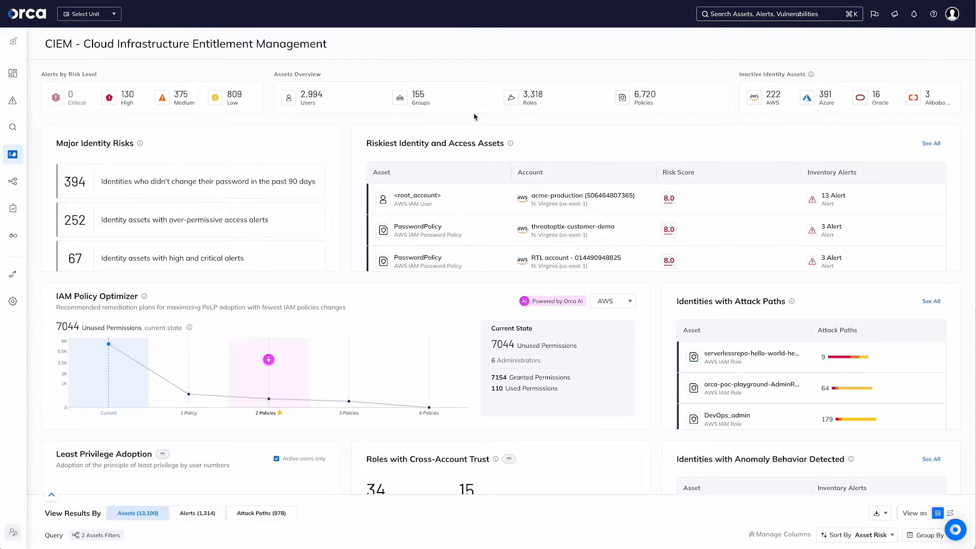
pyautogui.moveTo(211, 195)
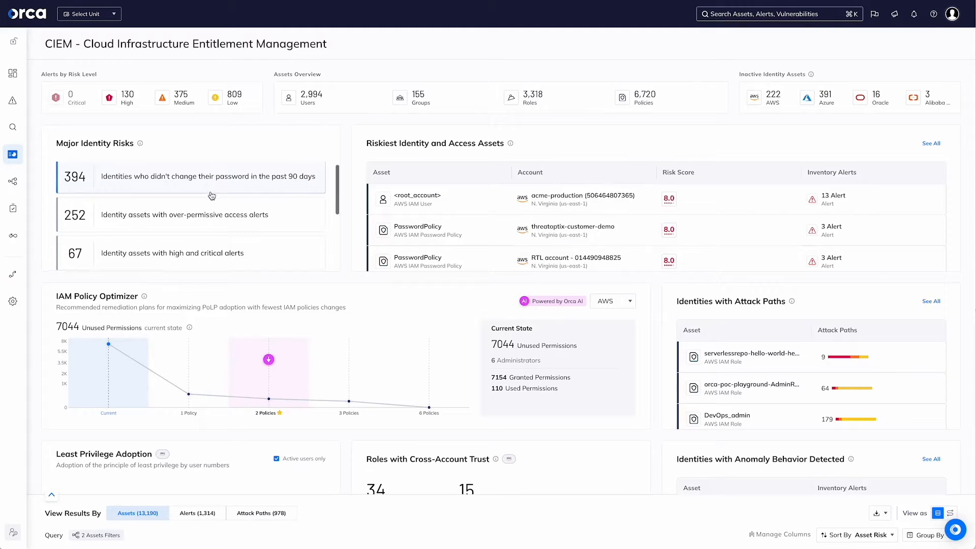
# Scroll down to the Least Privilege Adoption and cross-account trust cards
pyautogui.scroll(-3)
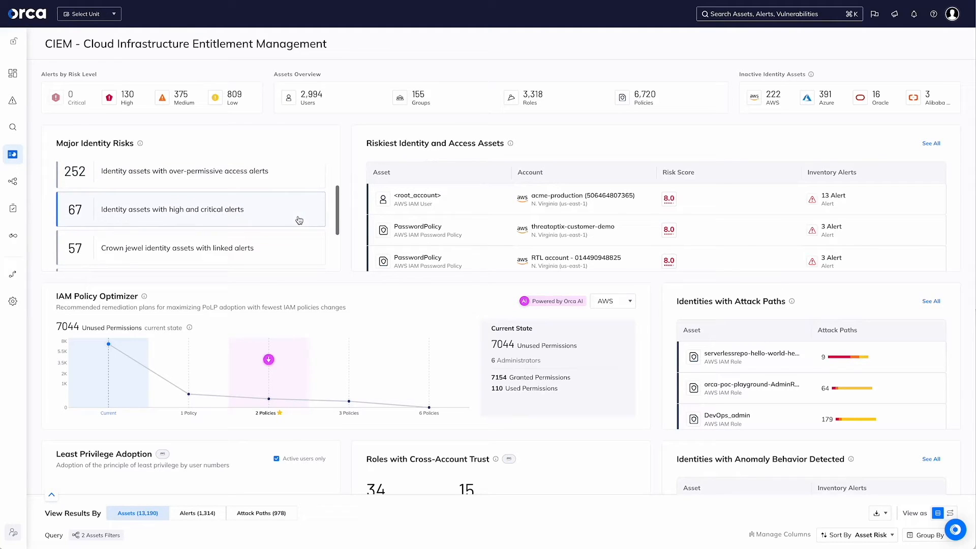
pyautogui.scroll(-3)
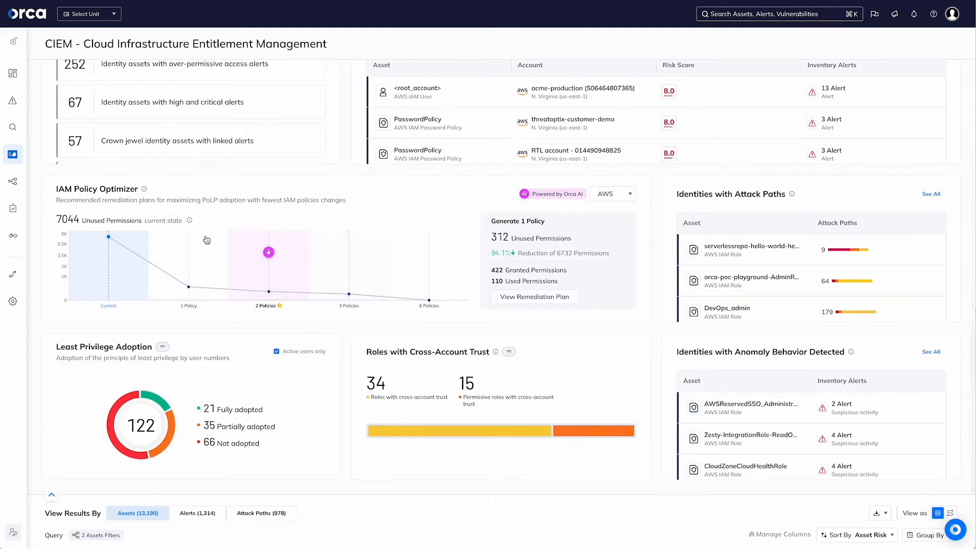
# Preview the 3-policy remediation plan (97.17% reduction) and scroll toward the assets table
pyautogui.click(349, 294)
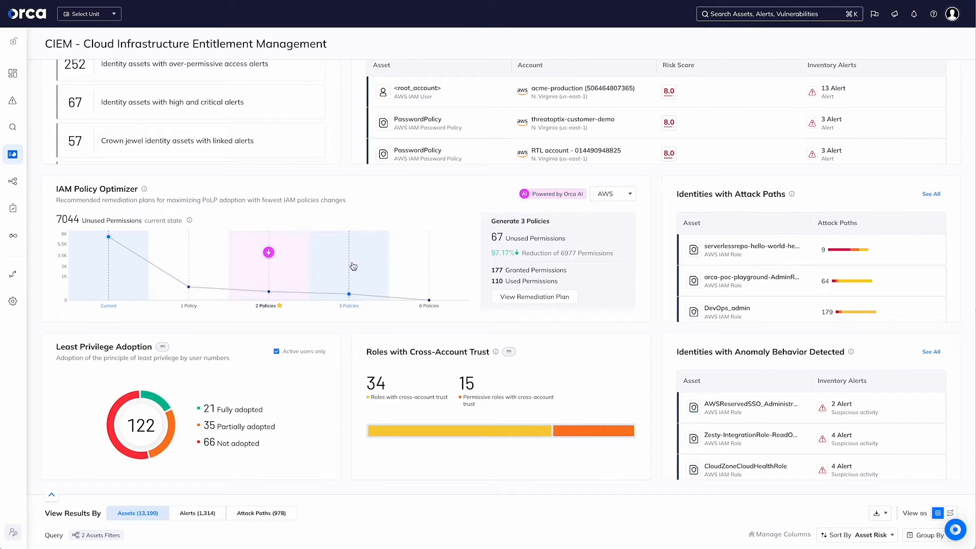
pyautogui.moveTo(370, 266)
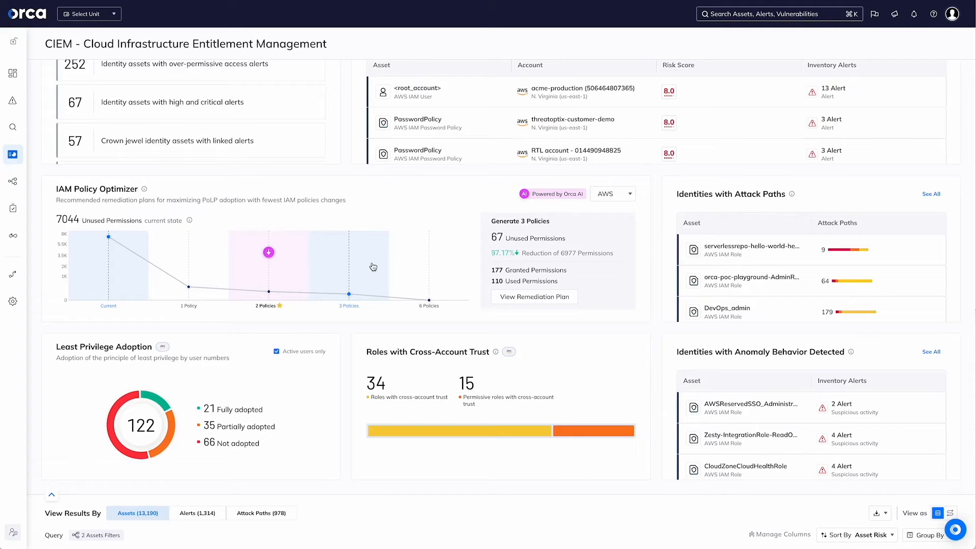
pyautogui.moveTo(381, 267)
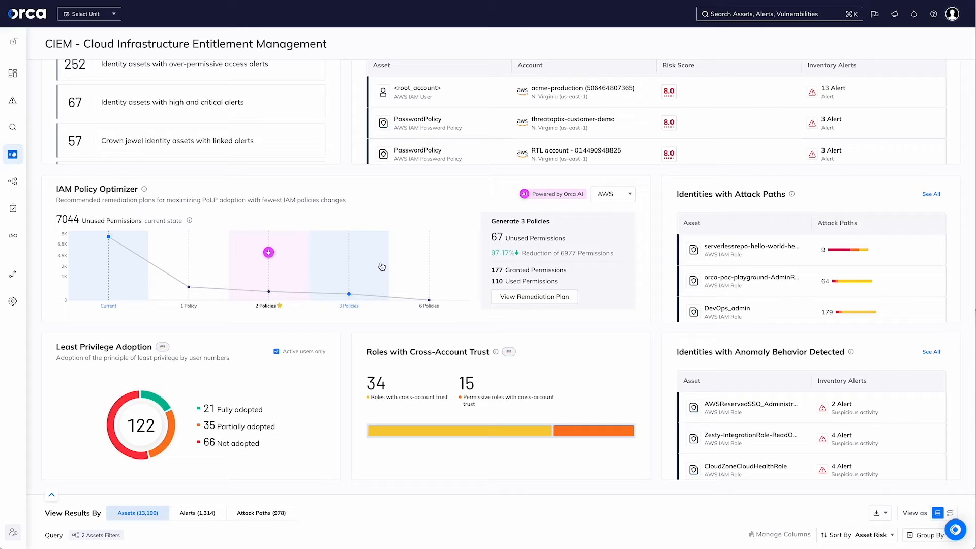
pyautogui.moveTo(388, 268)
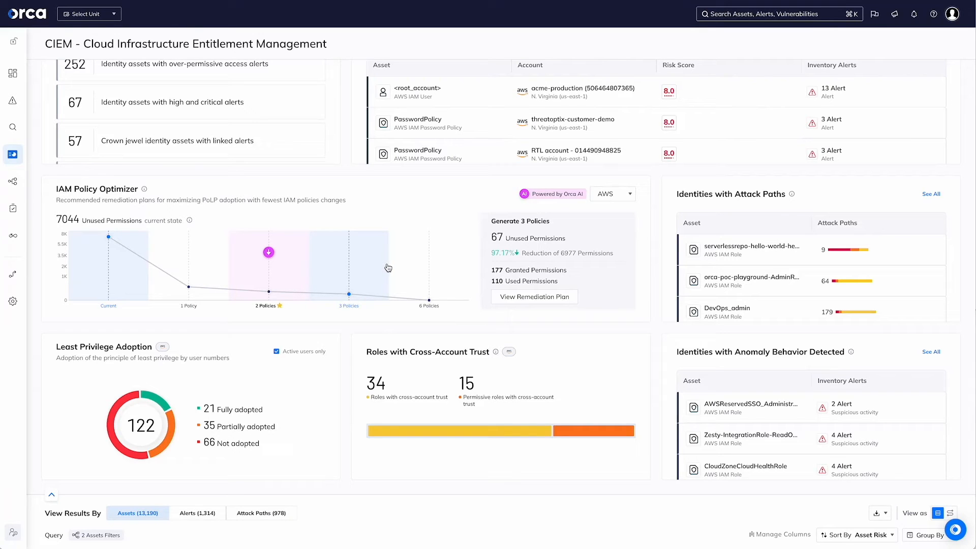
pyautogui.moveTo(360, 282)
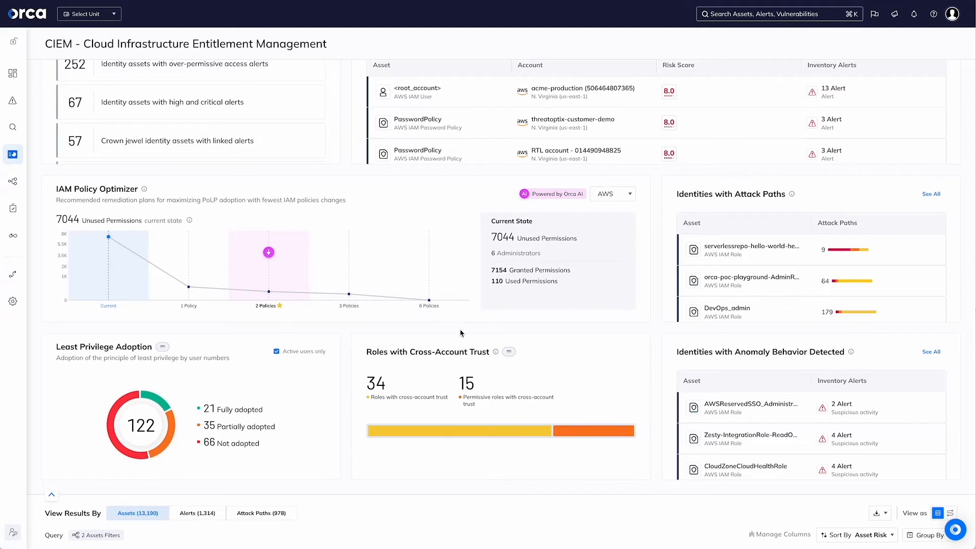
pyautogui.scroll(-3)
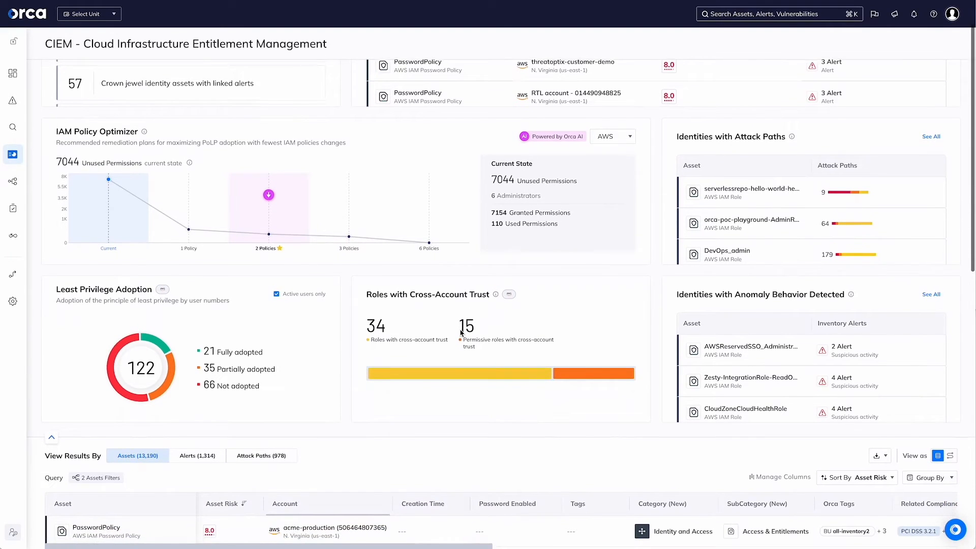
# Scroll until the risk-sorted assets table (PasswordPolicy, root_account, orca-deployer) fills the view
pyautogui.scroll(-3)
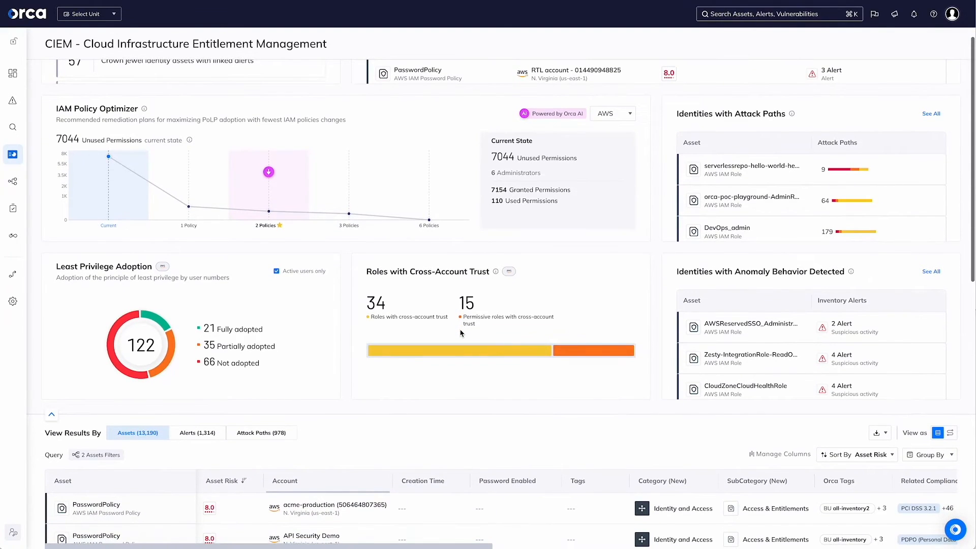
pyautogui.scroll(-3)
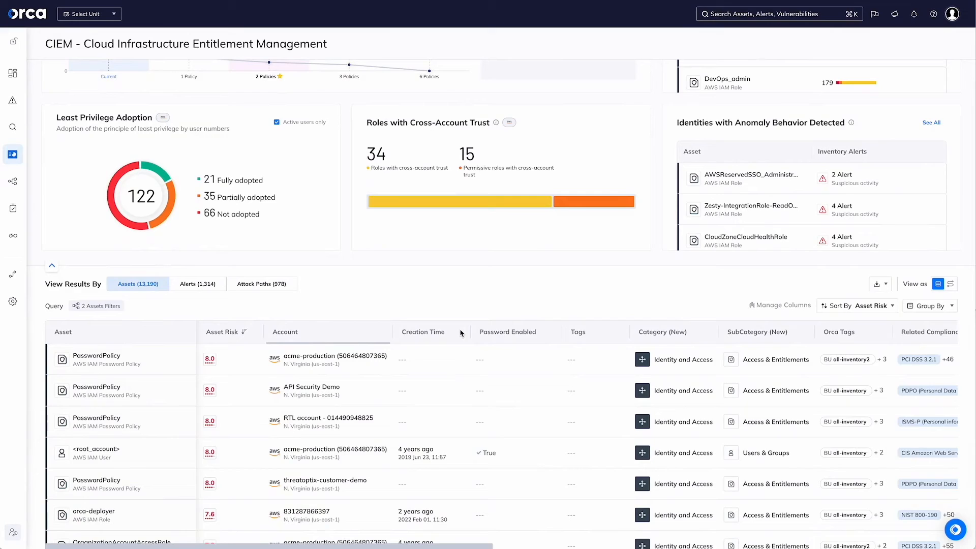
pyautogui.scroll(-3)
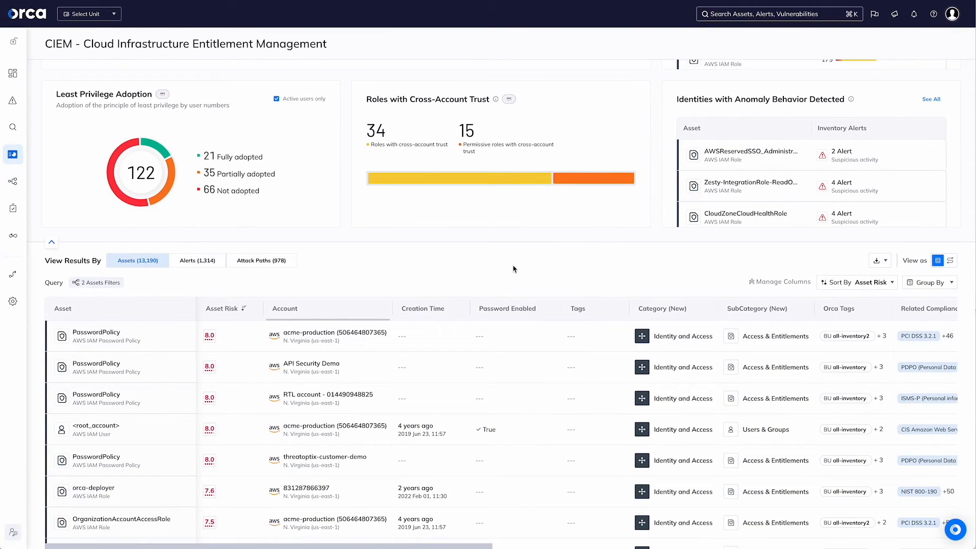
pyautogui.scroll(-3)
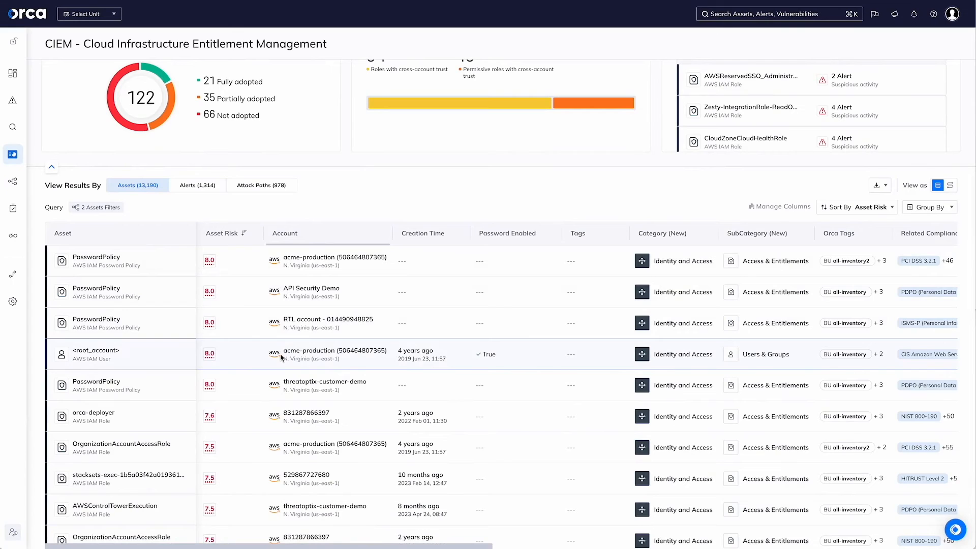
# Scroll back up to the IAM Policy Optimizer and Major Identity Risks widgets
pyautogui.scroll(3)
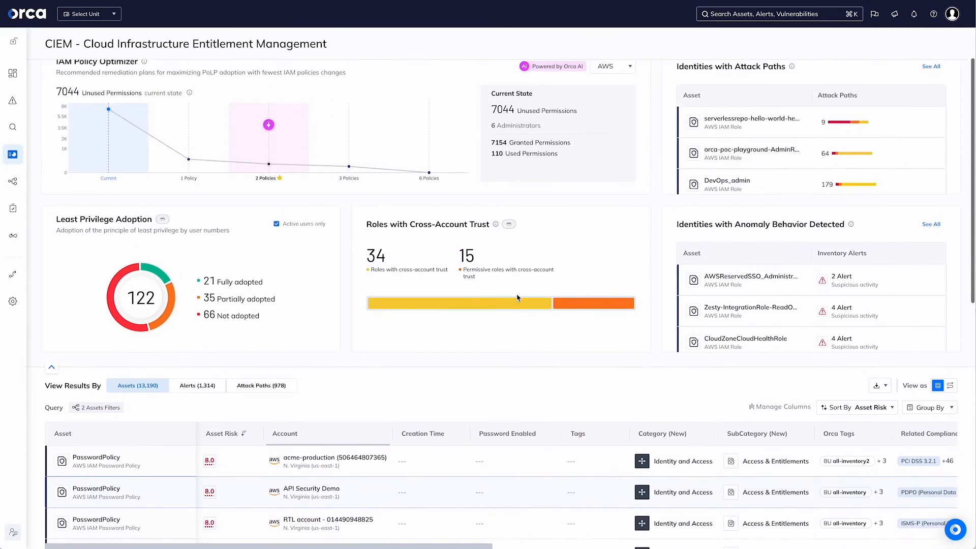
pyautogui.scroll(3)
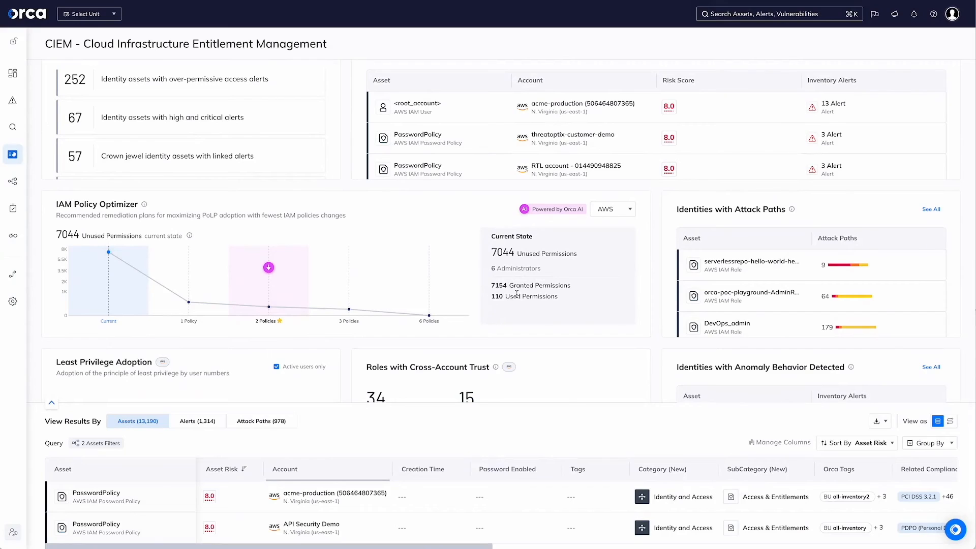
pyautogui.moveTo(466, 189)
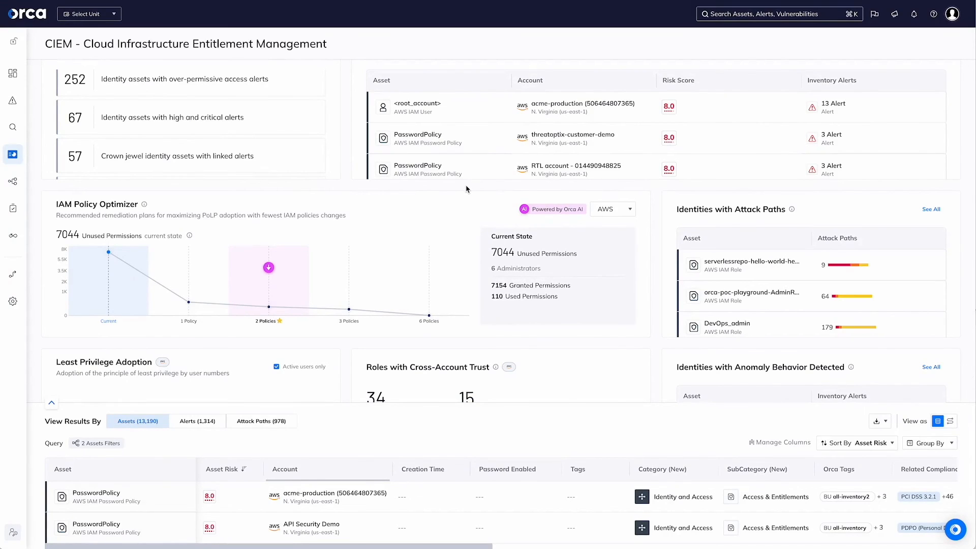
pyautogui.moveTo(627, 280)
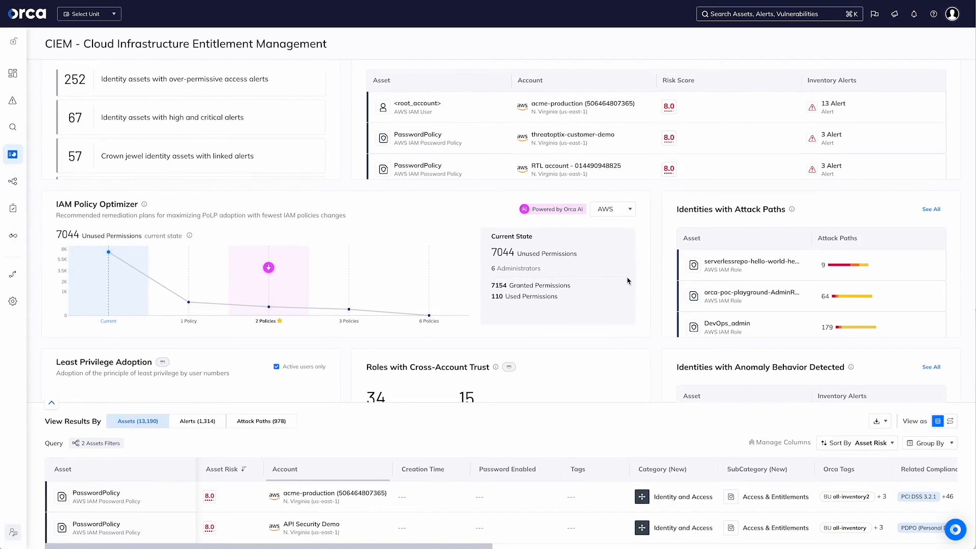